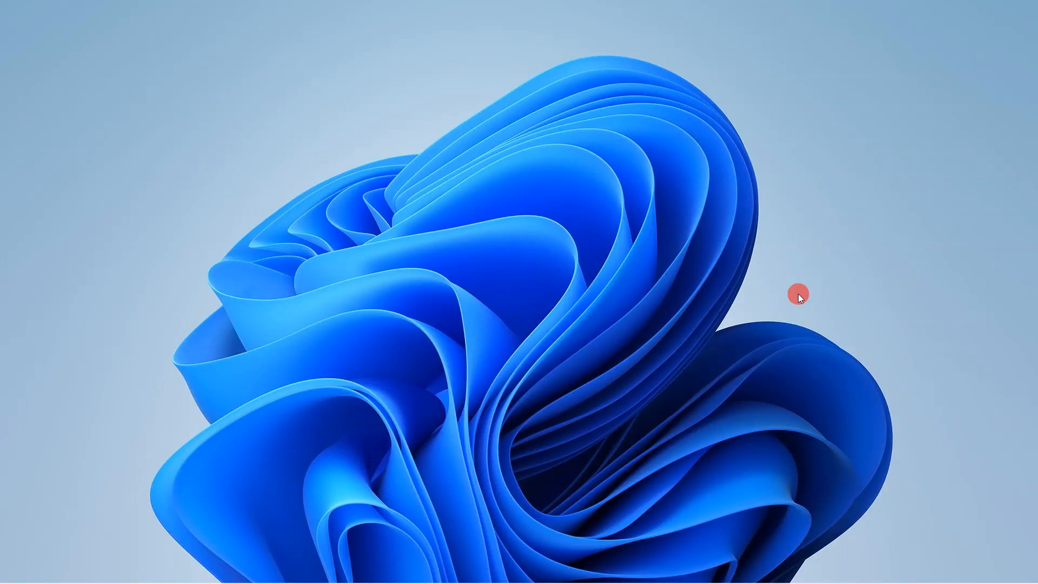
{"action": "mouse_move", "coordinate": [406, 244]}
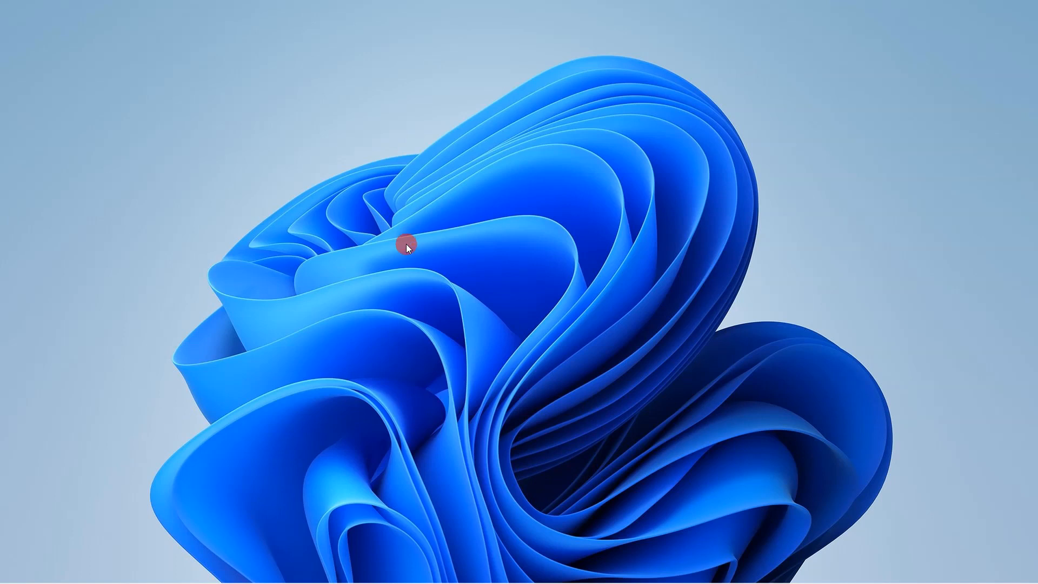
Step: Refresh the desktop from its right-click menu
{"action": "right_click", "coordinate": [406, 247]}
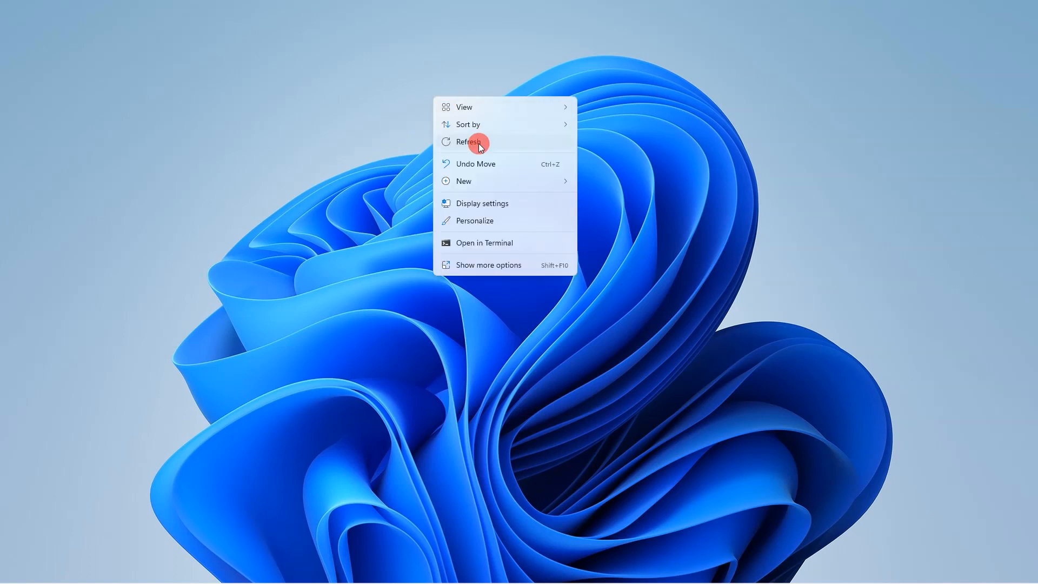
{"action": "left_click", "coordinate": [469, 142]}
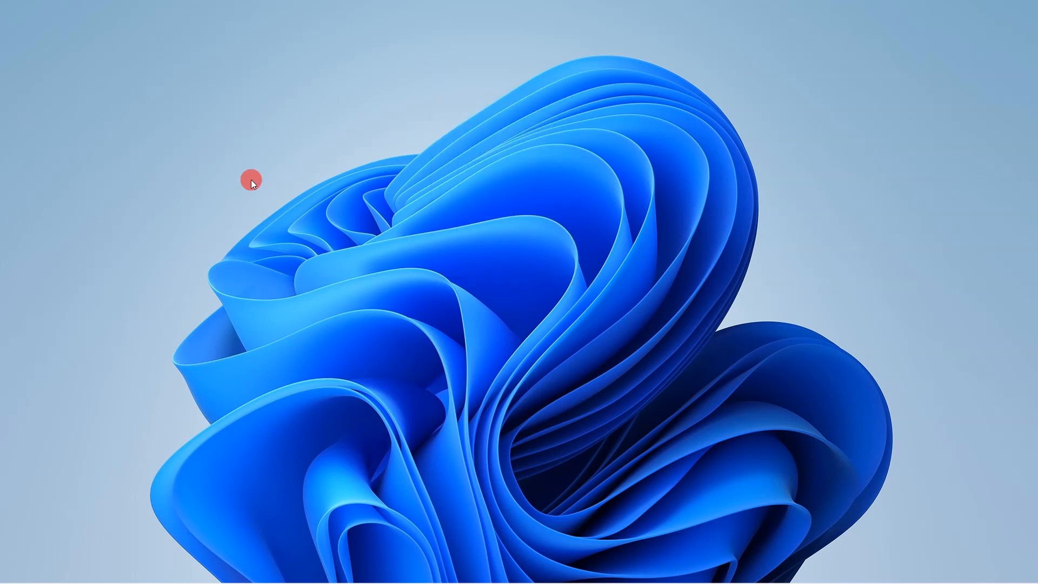
{"action": "right_click", "coordinate": [519, 149]}
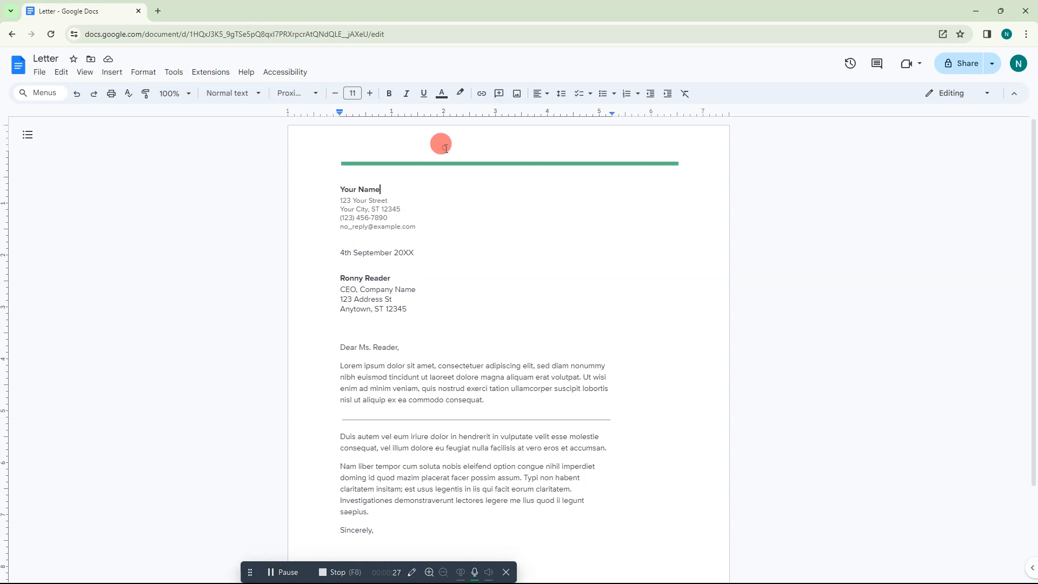
Step: Write 'Netcat webtech zone' on the first line of the first page header
{"action": "double_click", "coordinate": [442, 144]}
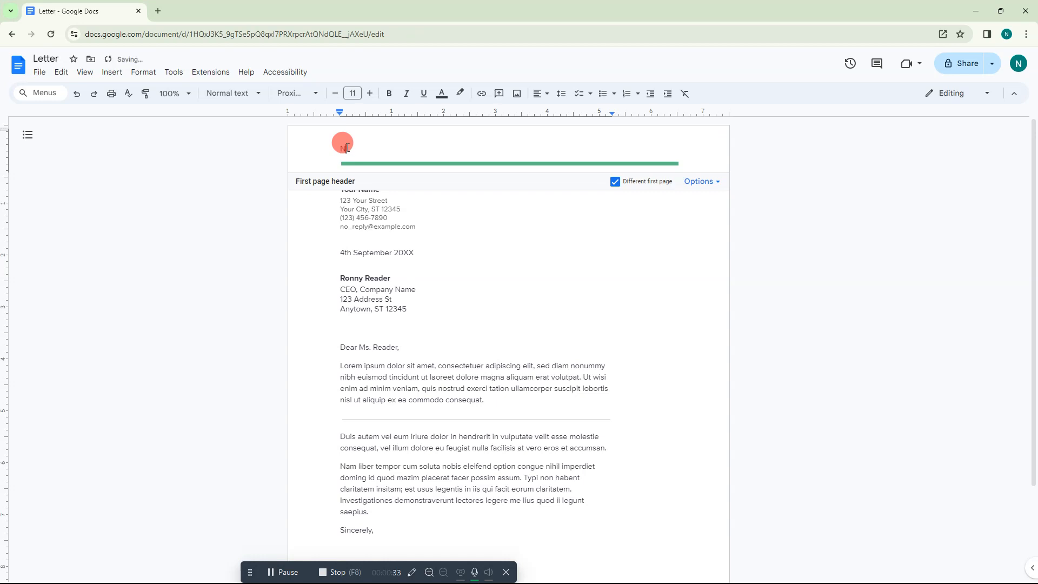
{"action": "type", "text": "Natcat web"}
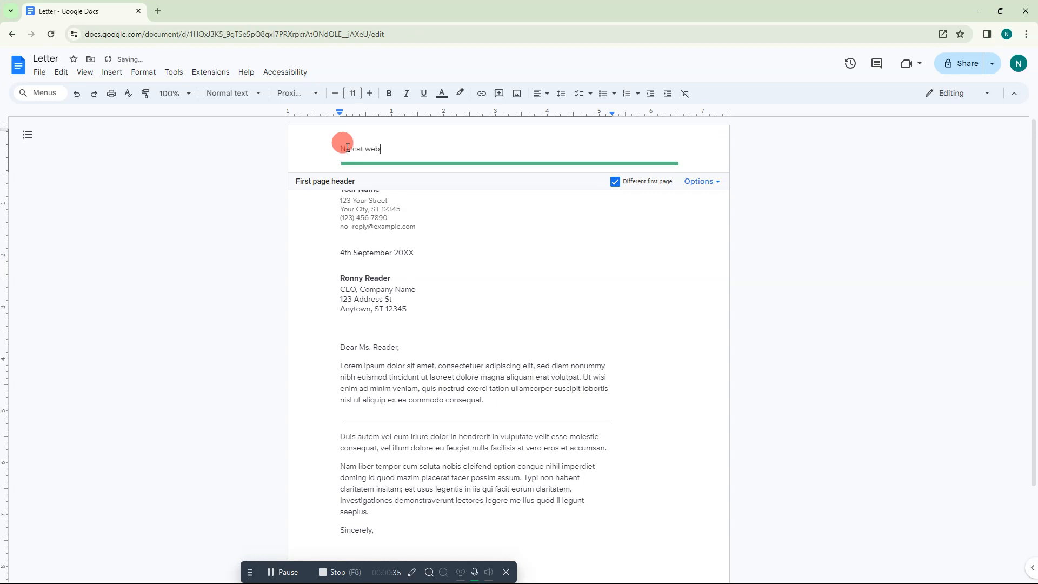
{"action": "type", "text": "tech"}
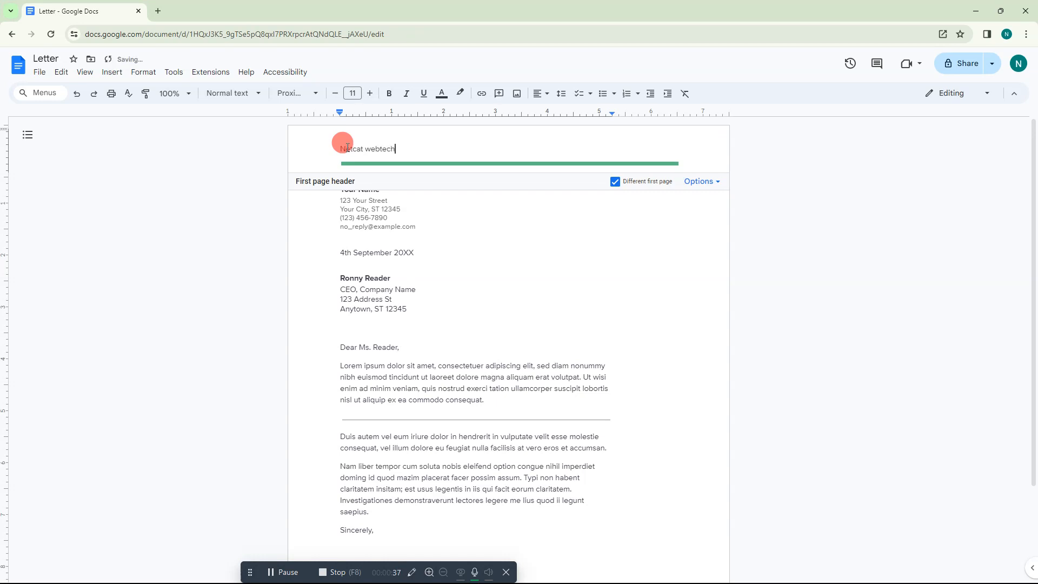
{"action": "key", "text": "Backspace"}
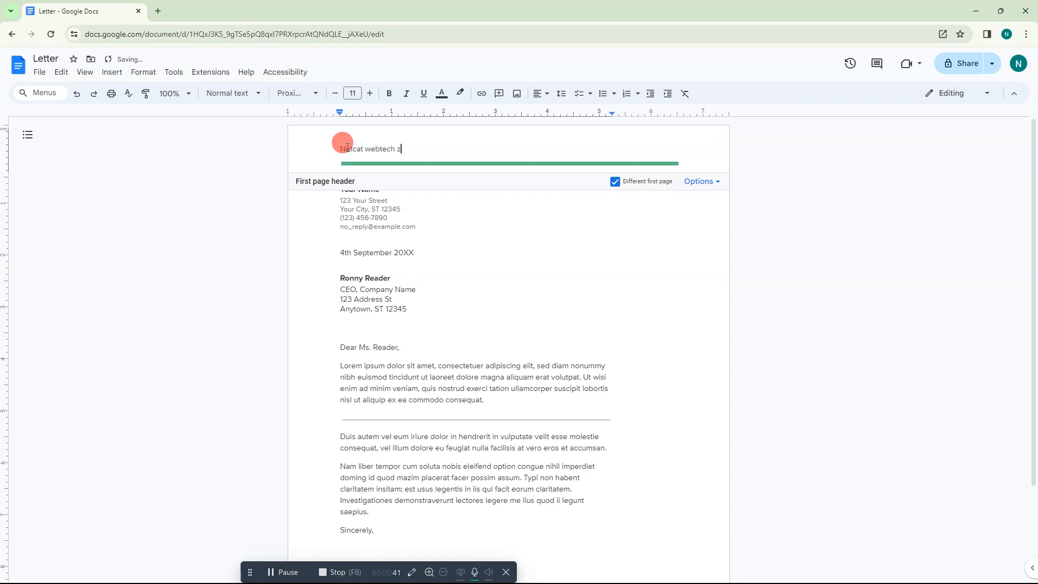
{"action": "type", "text": "one"}
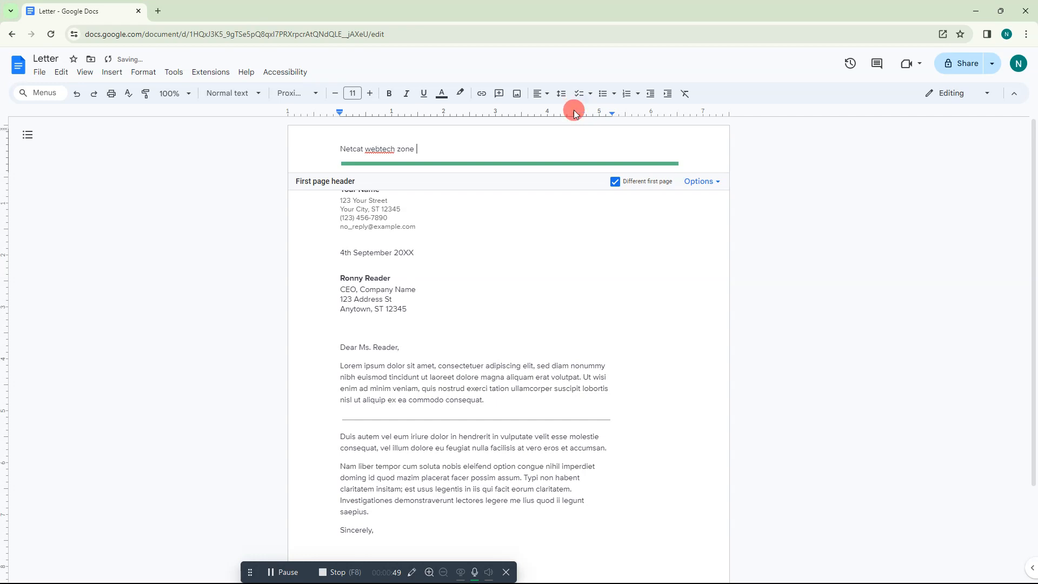
Step: Add a right tab stop near the right margin and type 'Subscribe my channel' after it
{"action": "right_click", "coordinate": [566, 110]}
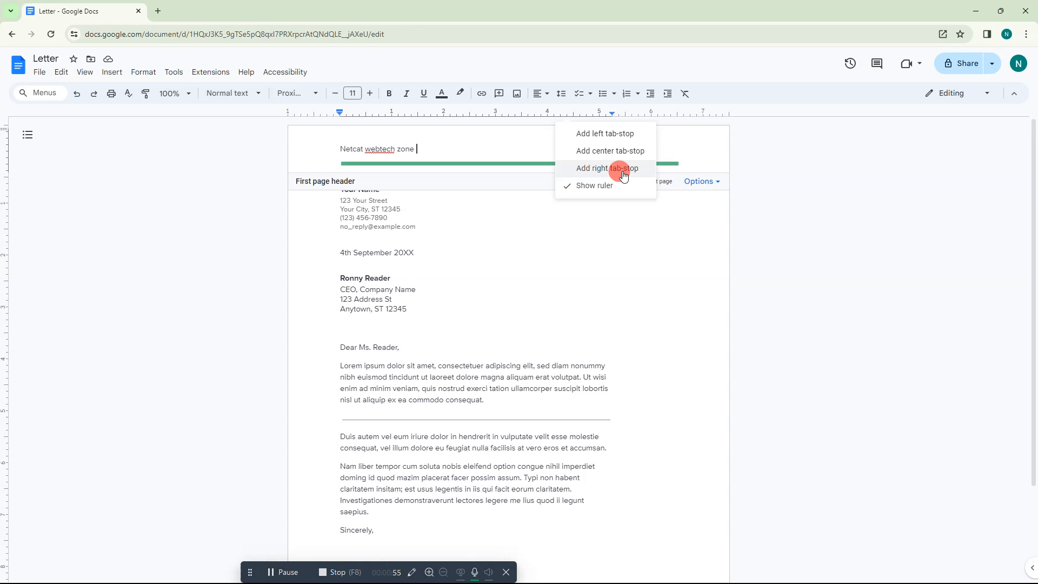
{"action": "left_click", "coordinate": [606, 168]}
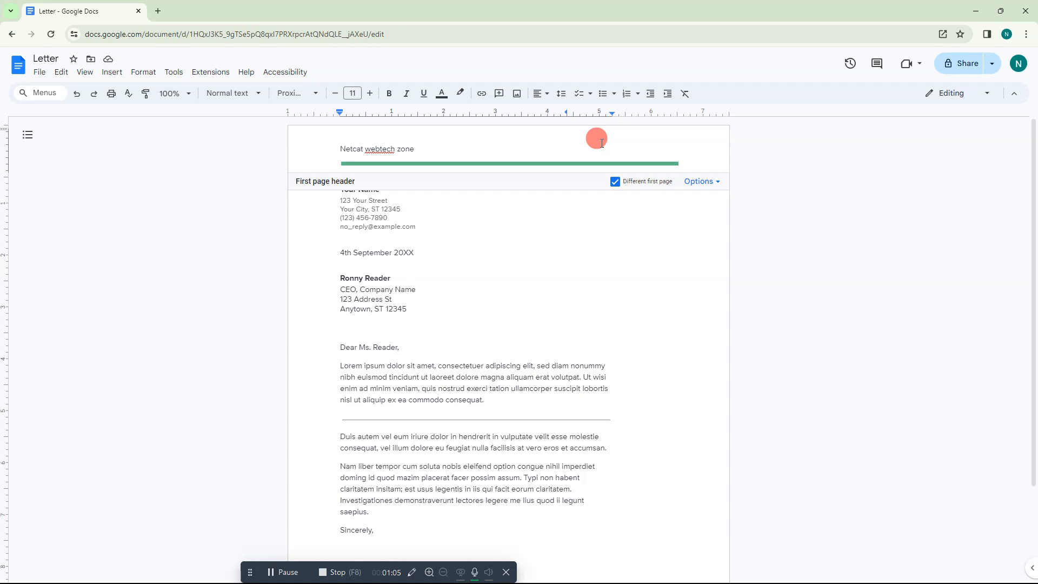
{"action": "type", "text": "Subscribe my channel"}
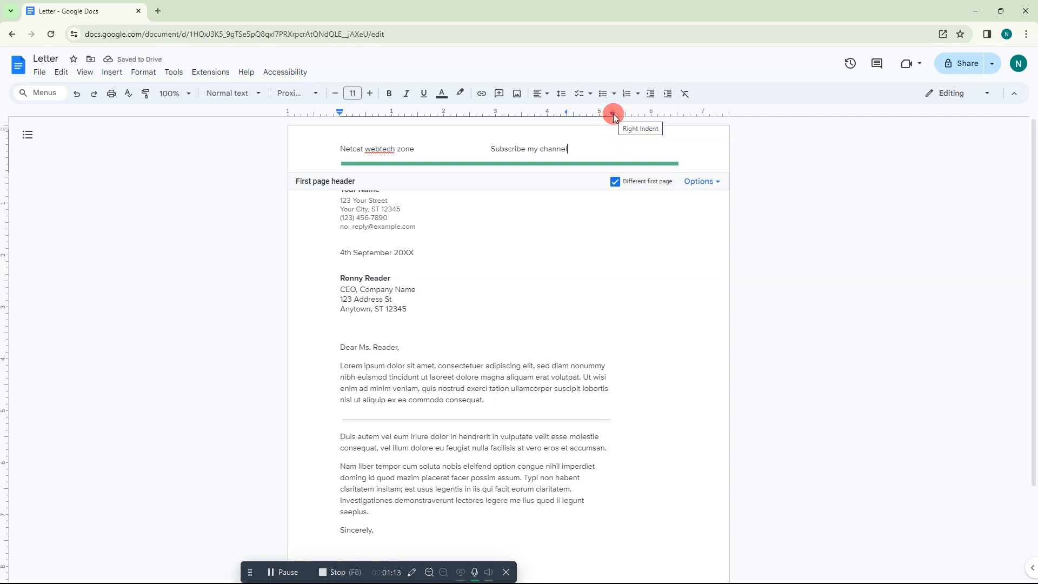
Step: Drag the right tab stop and right indent markers to around 6.19–6.50 on the ruler
{"action": "left_click_drag", "start_coordinate": [611, 113], "coordinate": [687, 118]}
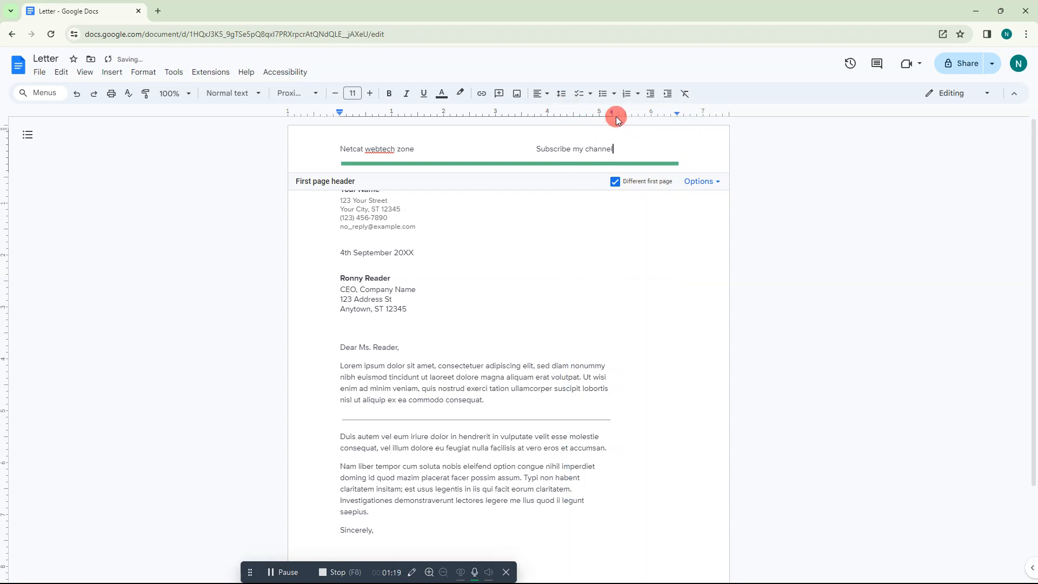
{"action": "left_click_drag", "start_coordinate": [616, 118], "coordinate": [678, 117]}
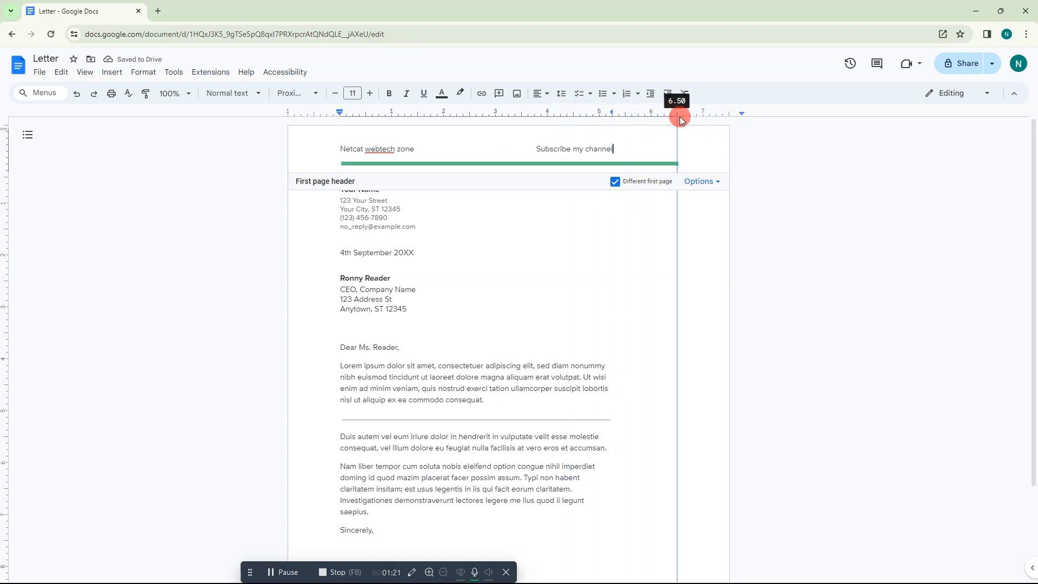
{"action": "left_click_drag", "start_coordinate": [679, 118], "coordinate": [613, 119]}
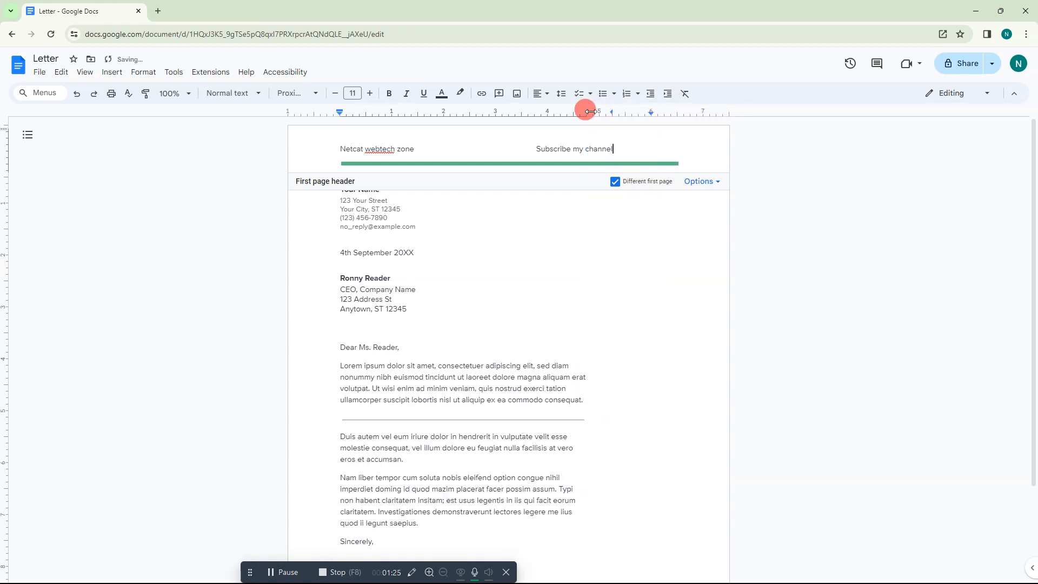
{"action": "left_click_drag", "start_coordinate": [588, 111], "coordinate": [685, 109]}
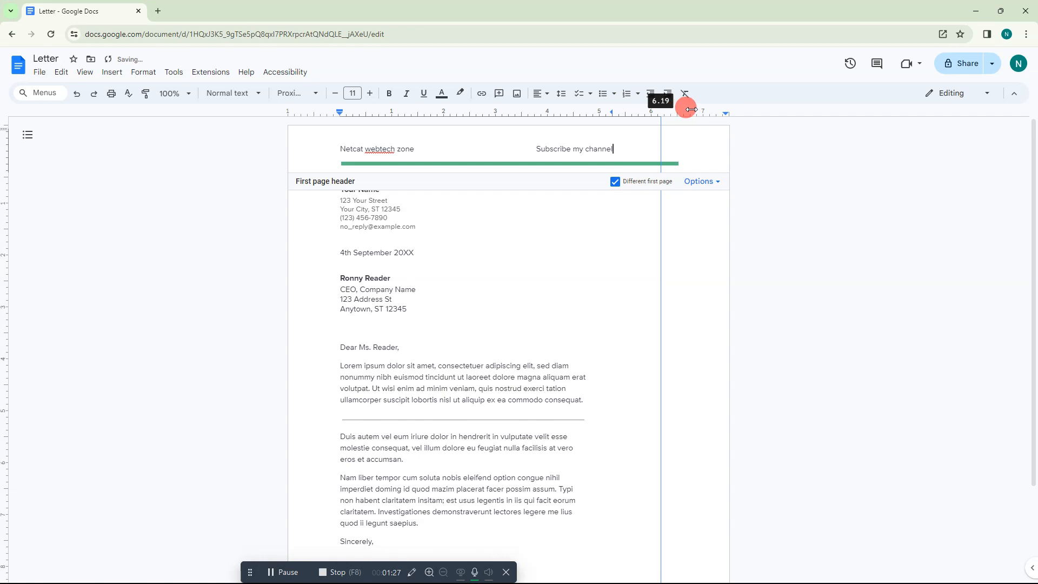